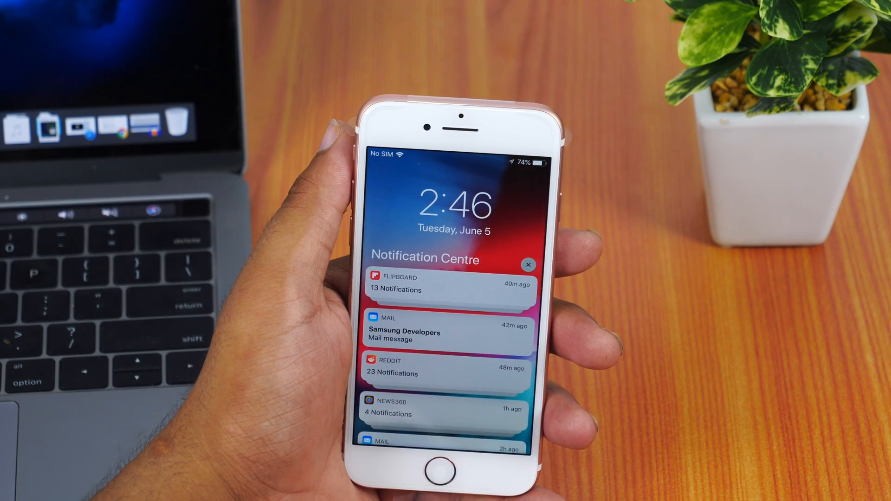
# Expand the grouped Flipboard notifications on the lock screen and look through them
pyautogui.click(450, 284)
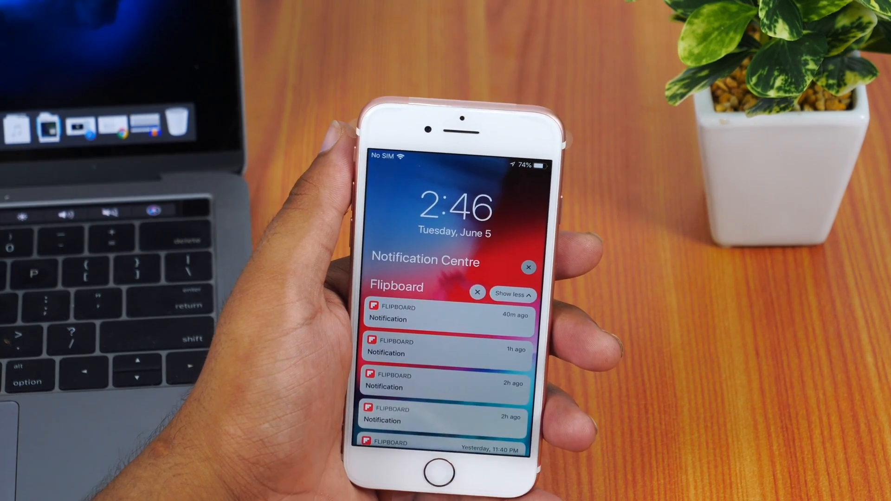
pyautogui.scroll(-3)
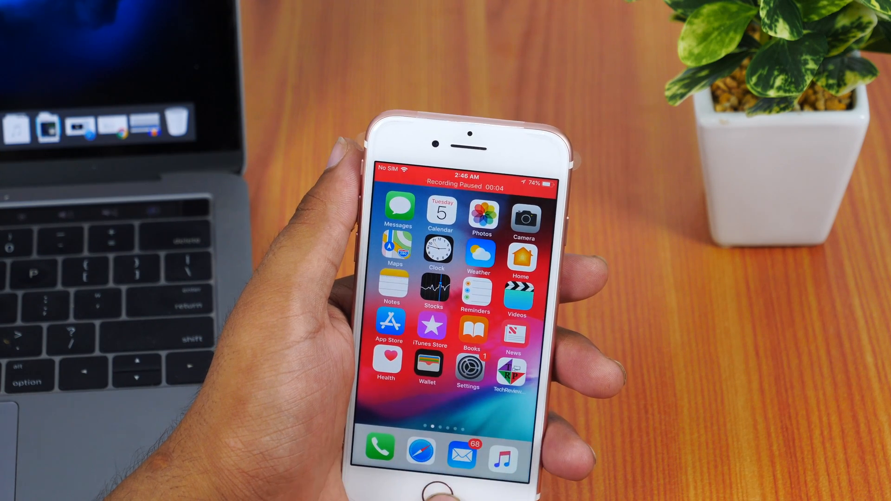
# Launch the Settings app from the home screen
pyautogui.click(468, 366)
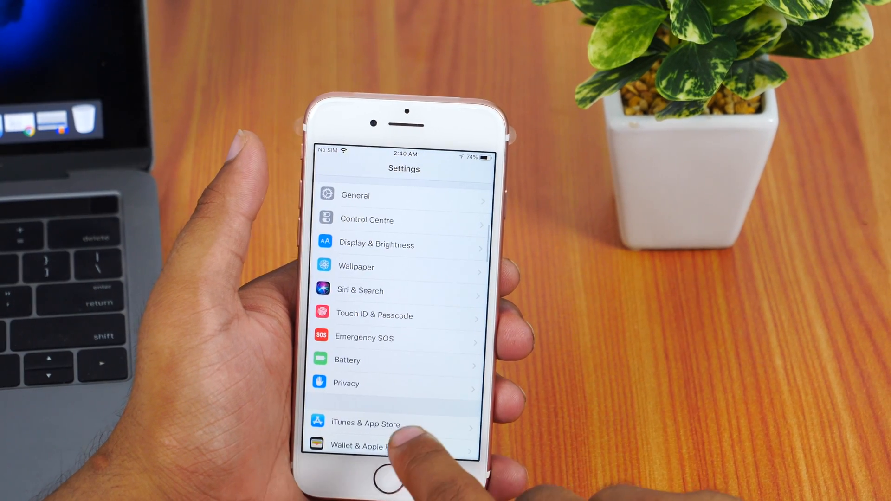
# Navigate to the General page from the main Settings list
pyautogui.scroll(-3)
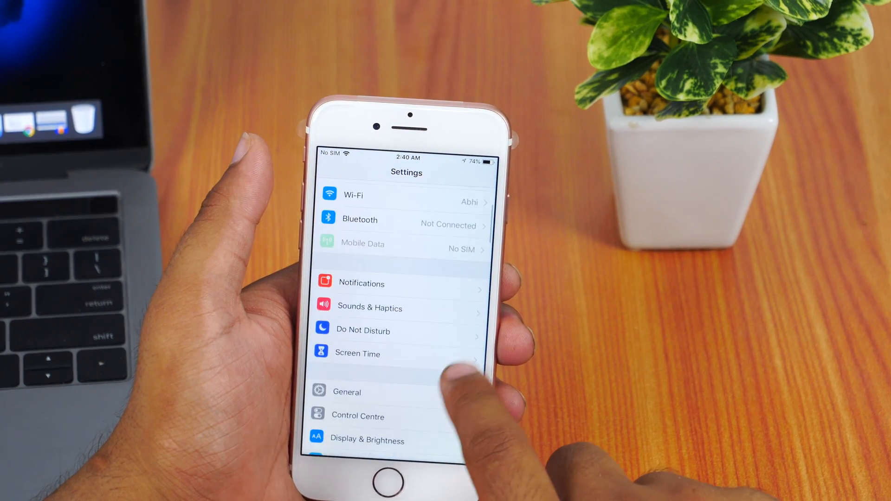
pyautogui.click(347, 391)
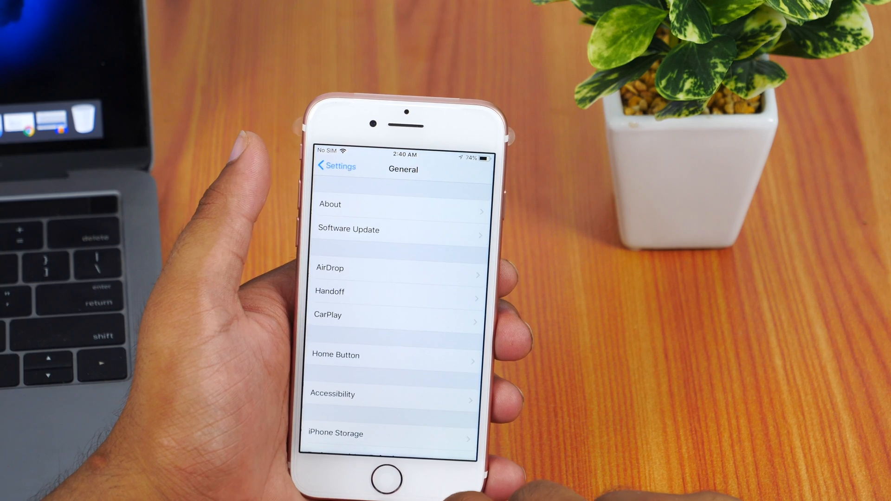